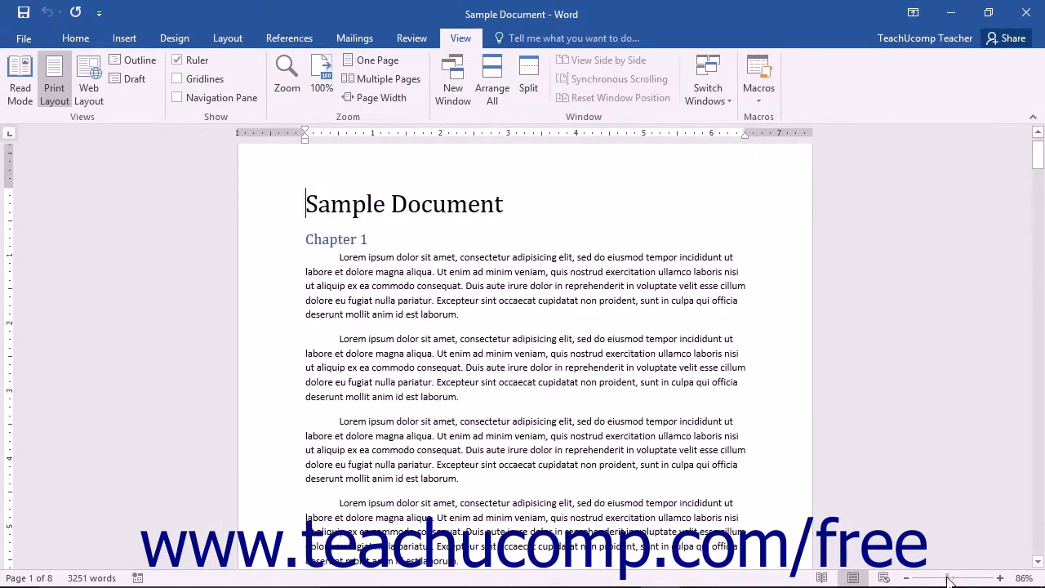
mouse_move(1002, 575)
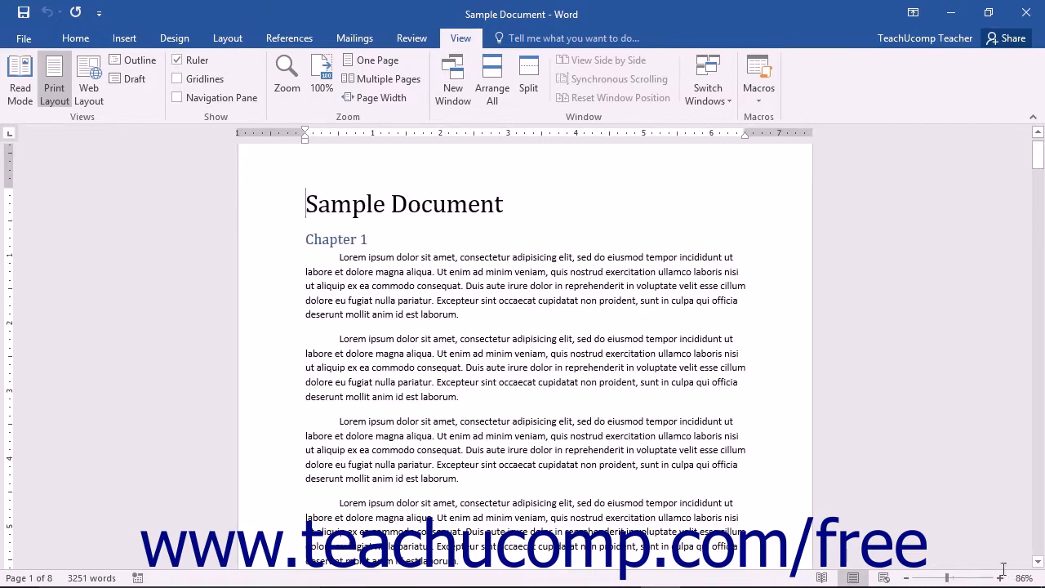
Magnify the Sample Document to about 220% with the status-bar zoom slider.
click(286, 74)
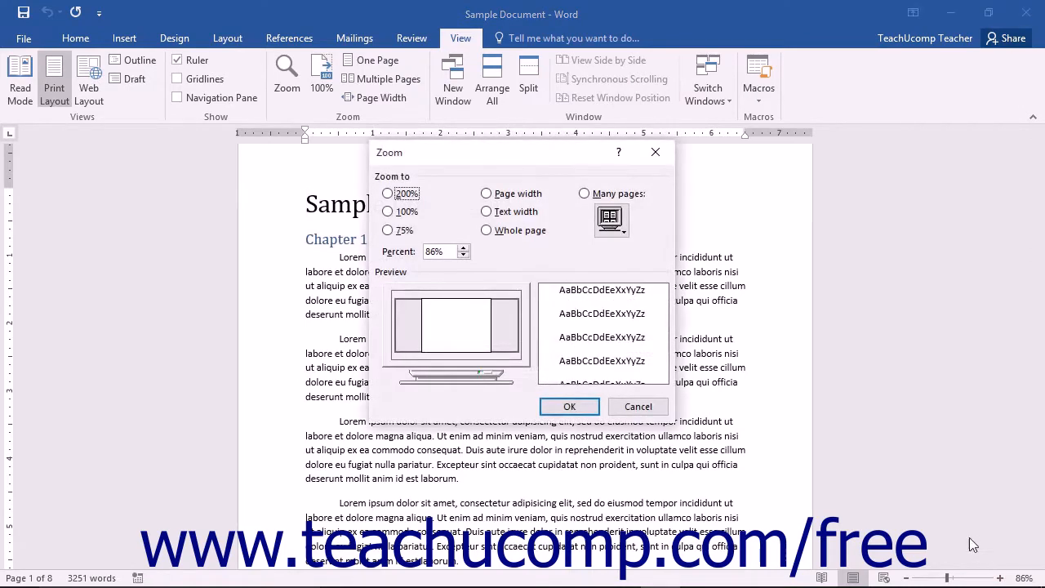
click(568, 405)
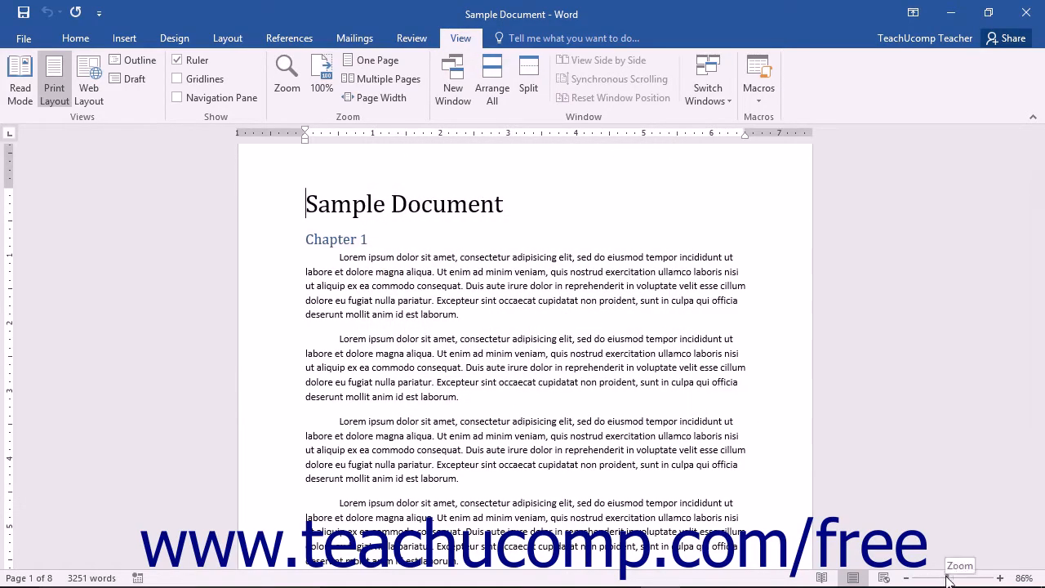
drag(947, 578, 996, 578)
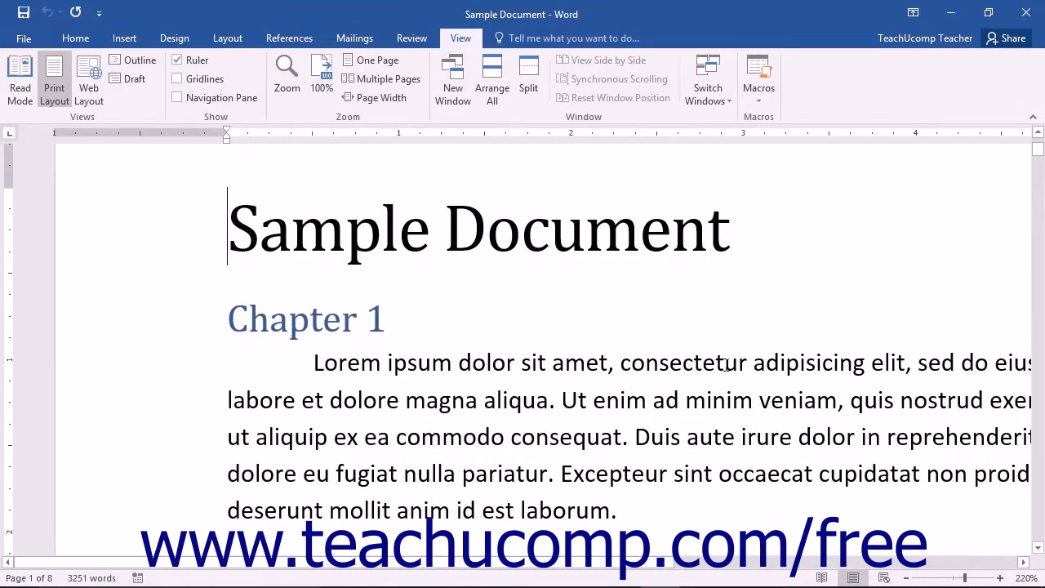
mouse_move(639, 572)
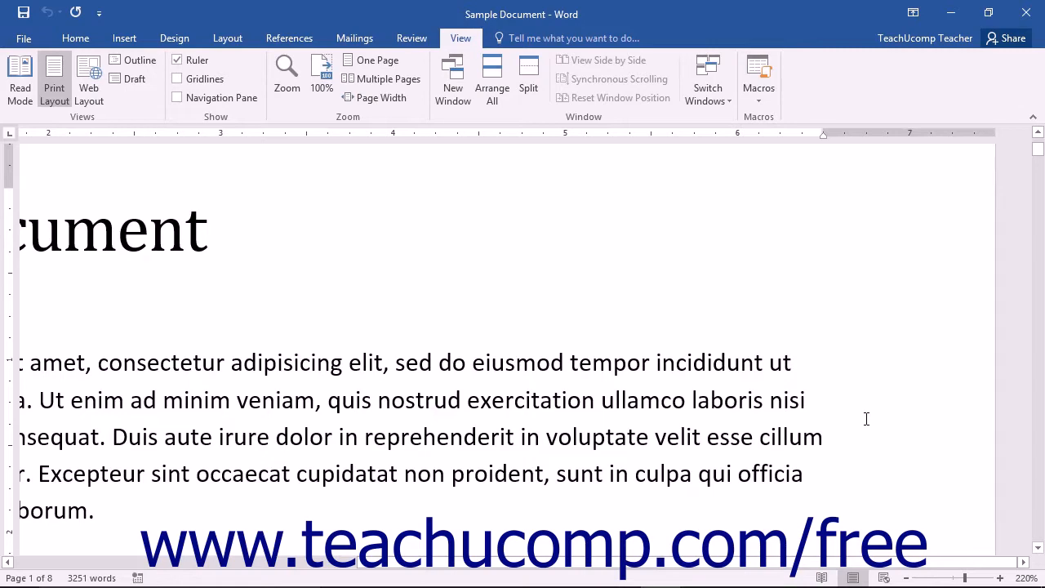
mouse_move(999, 577)
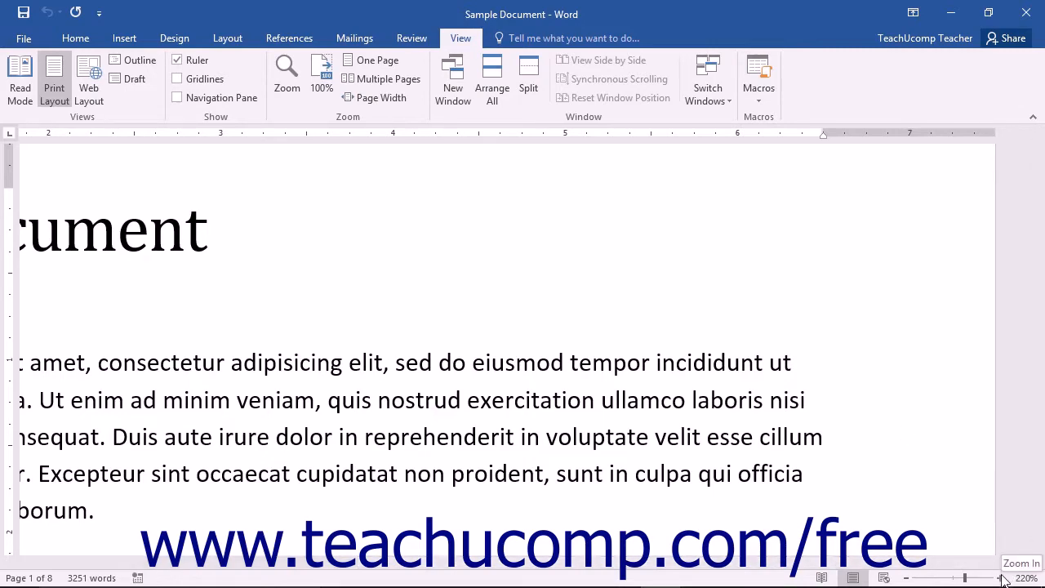
Zoom the document in one further step, to about 240%.
click(1003, 578)
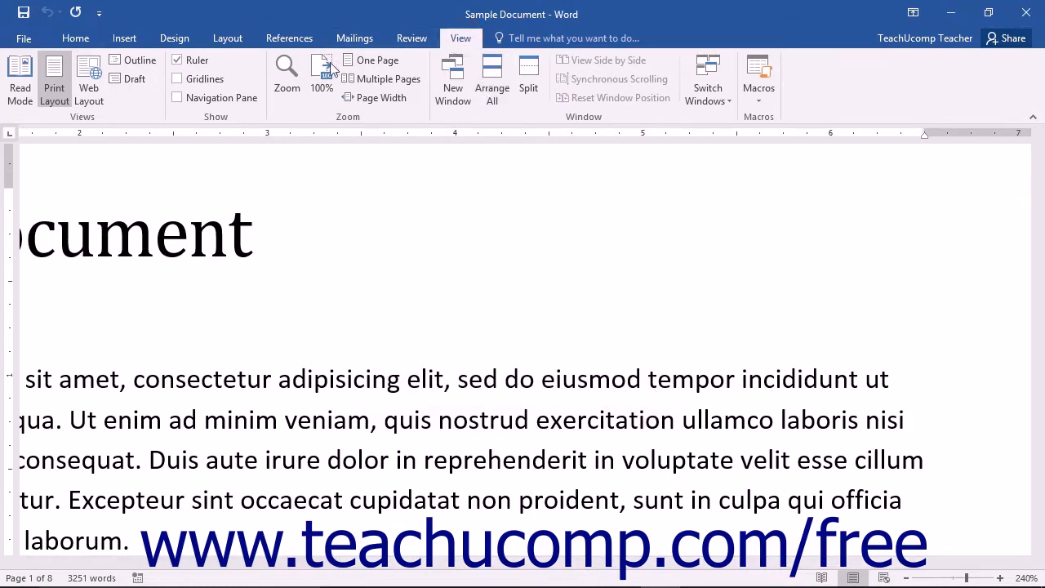
click(285, 74)
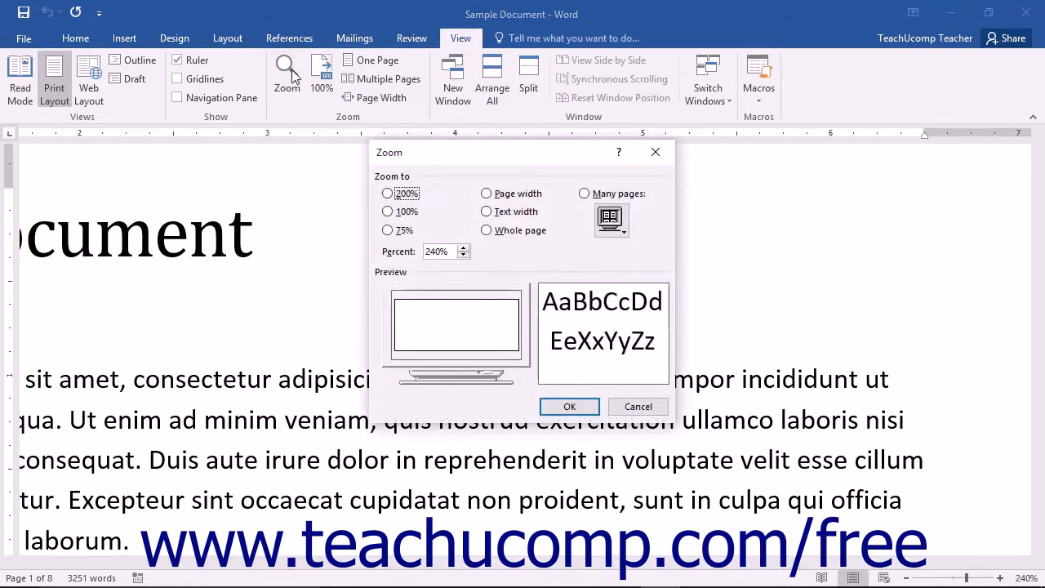
mouse_move(392, 101)
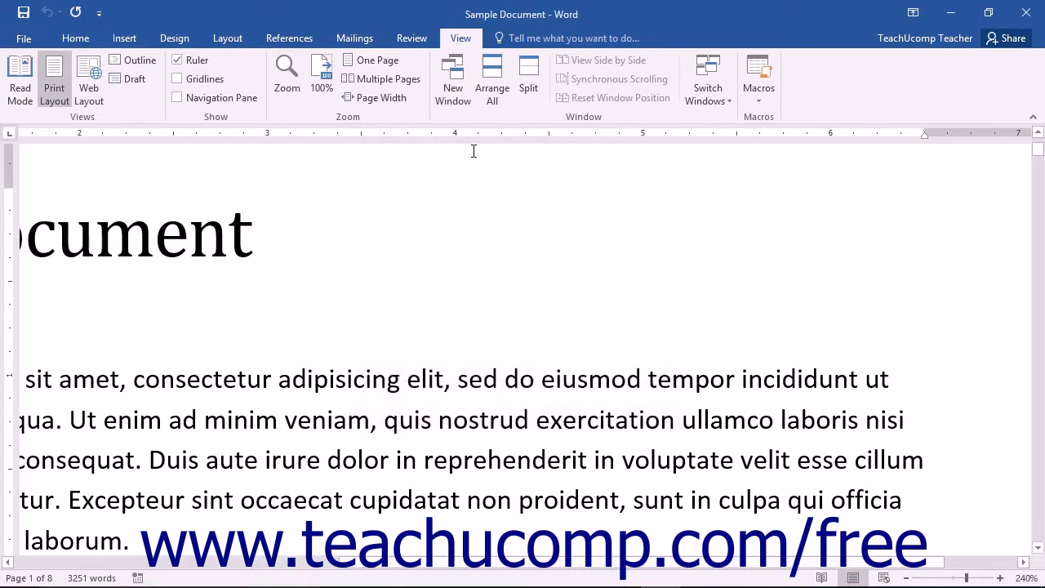
mouse_move(320, 69)
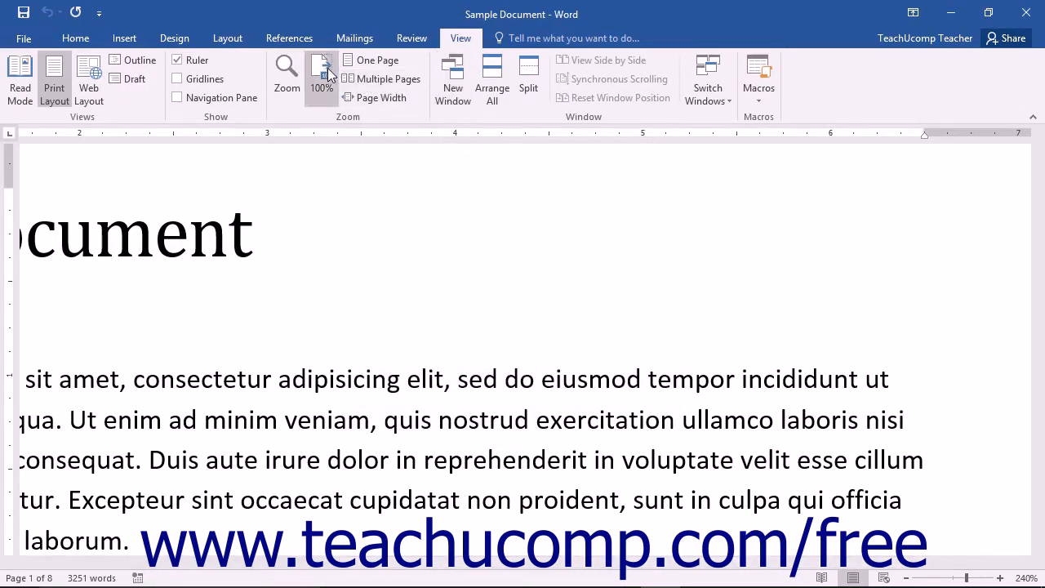
Return the document to 100%, briefly view Multiple Pages, then reopen the Zoom settings.
click(320, 73)
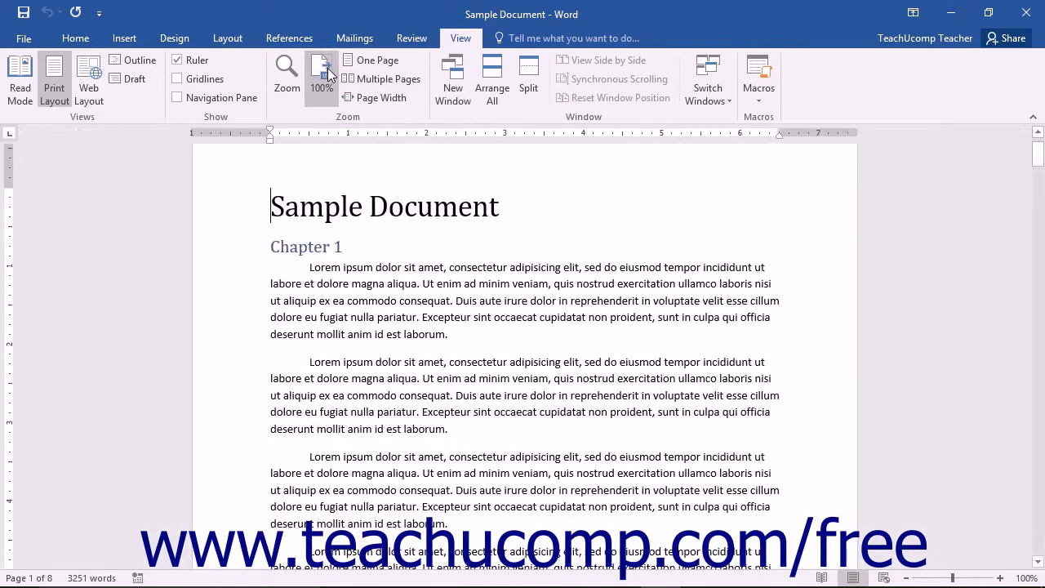
click(375, 59)
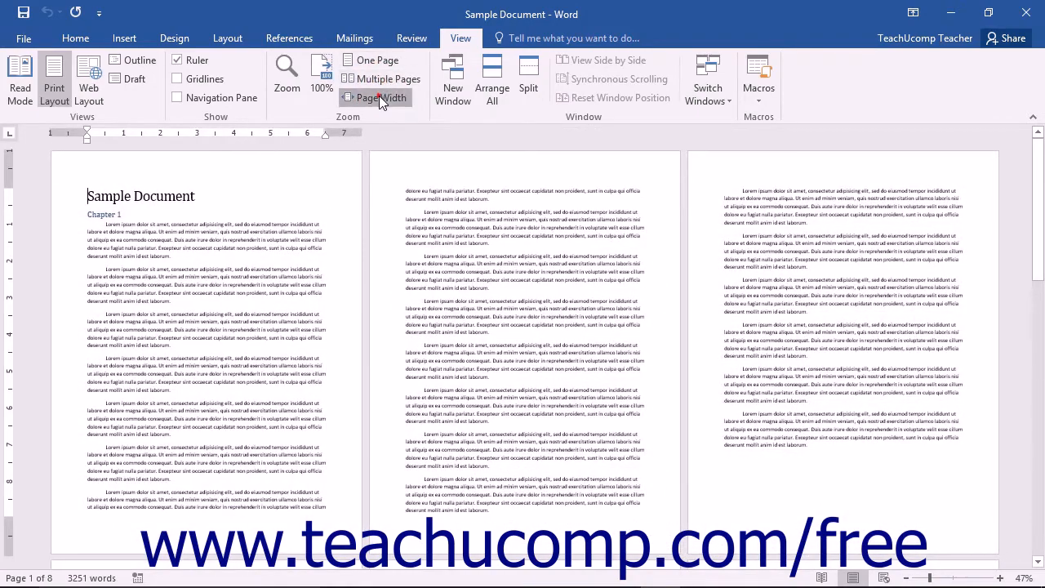
click(320, 73)
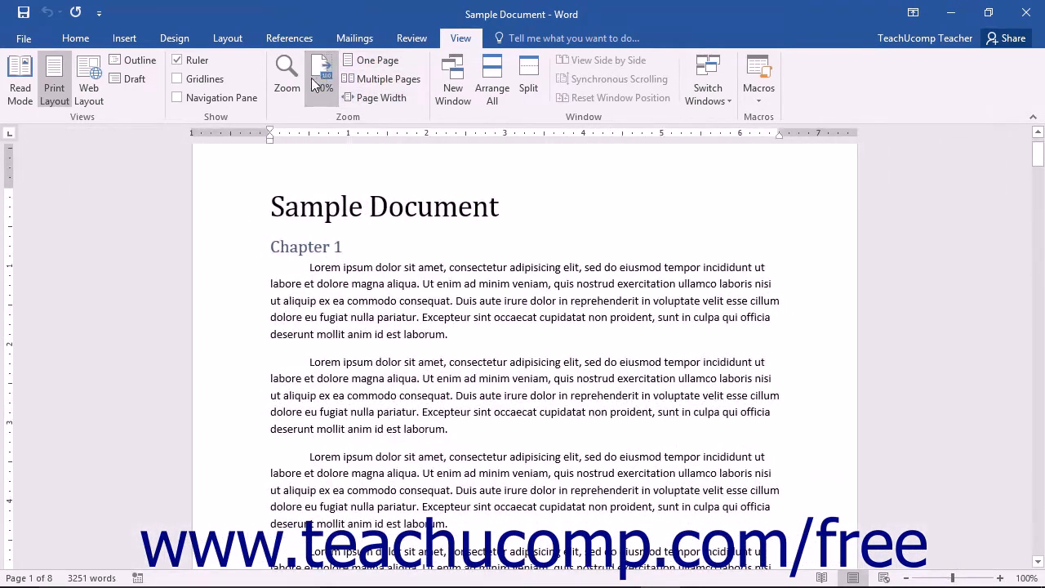
click(287, 74)
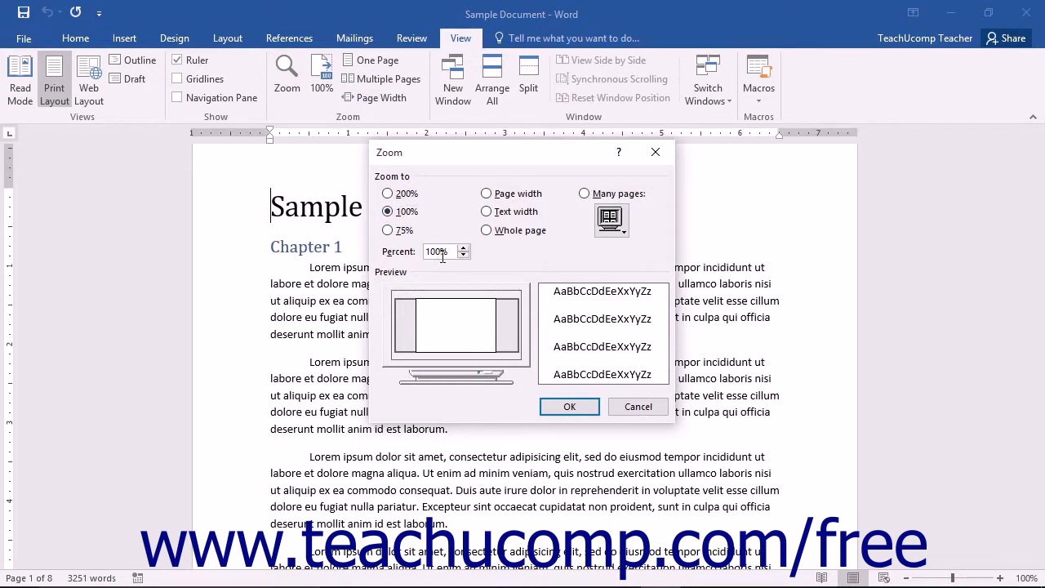
Show Many pages in a 2 x 2 arrangement, bringing the zoom to 23%.
click(584, 192)
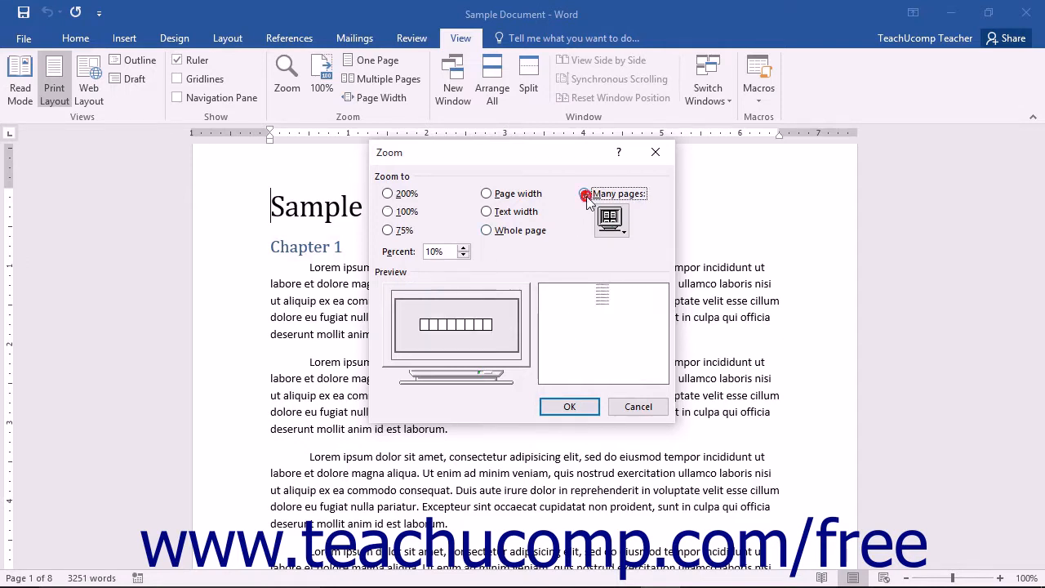
click(583, 193)
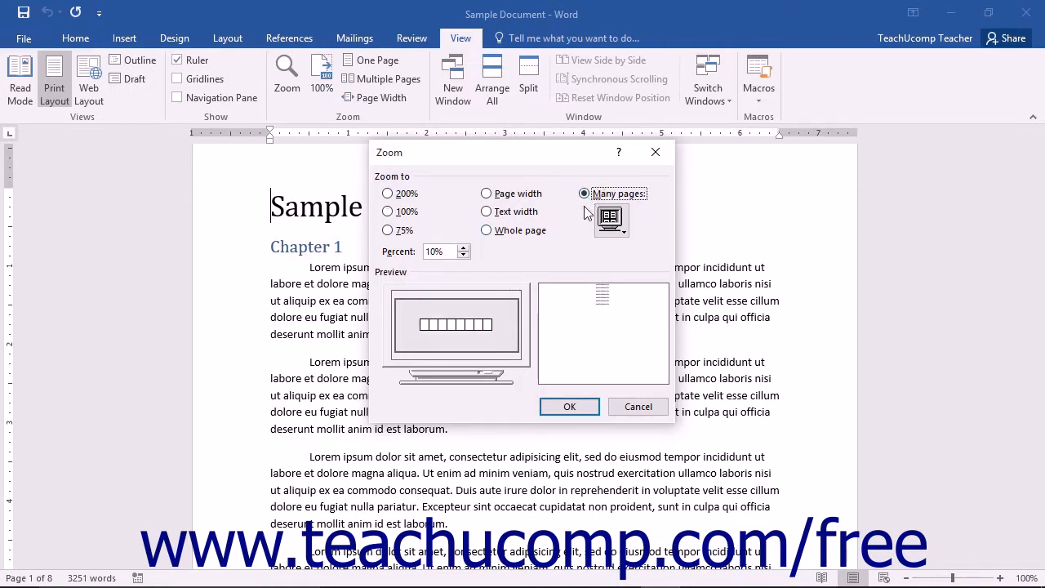
click(611, 220)
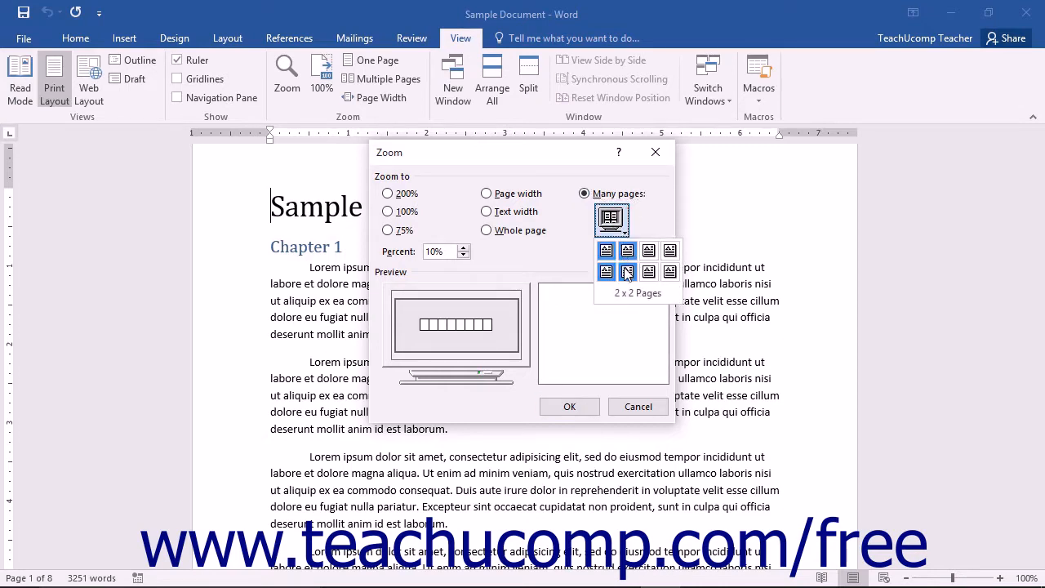
click(627, 271)
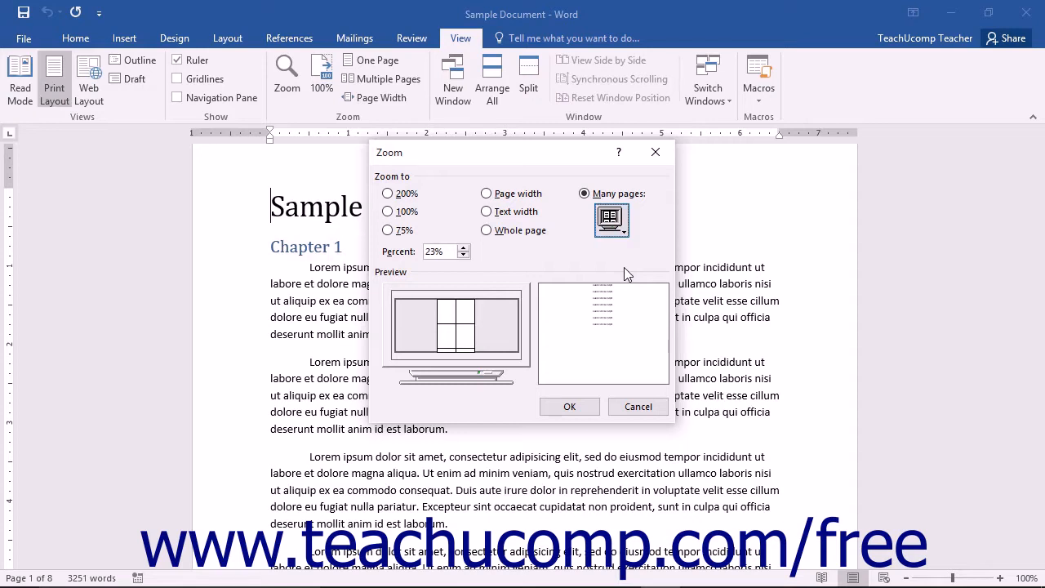
mouse_move(618, 275)
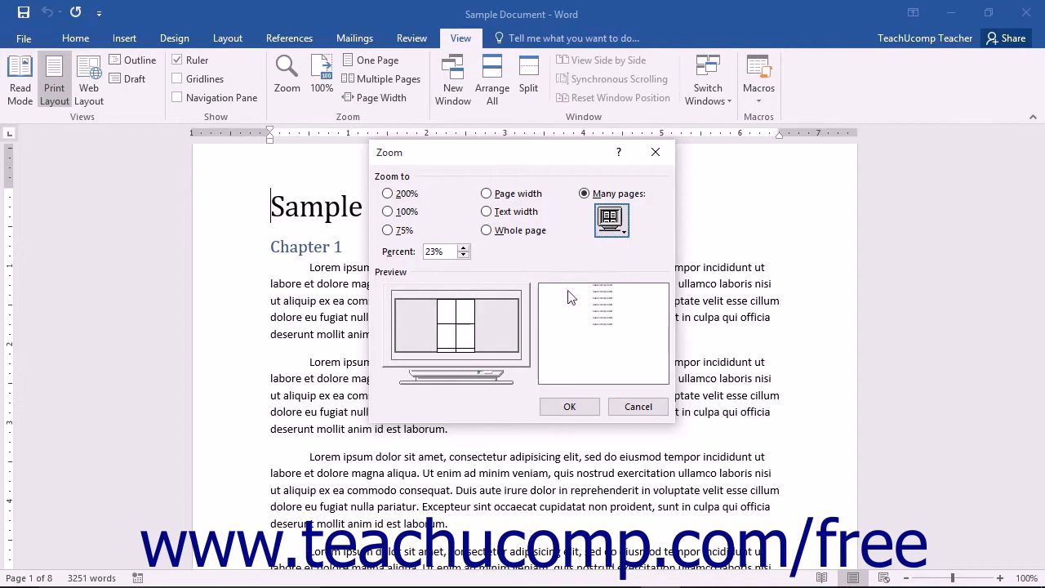
mouse_move(480, 369)
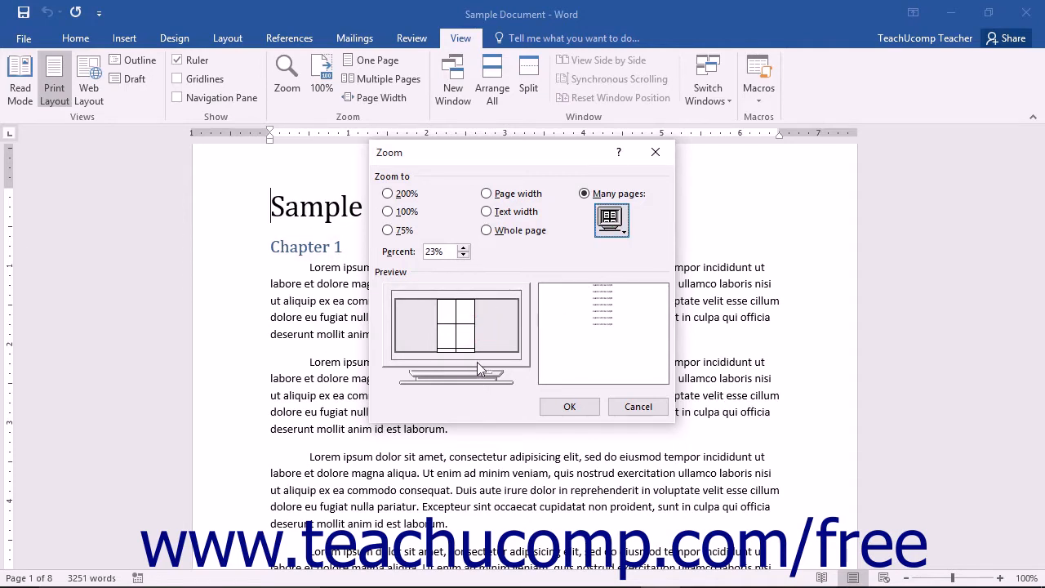
mouse_move(493, 355)
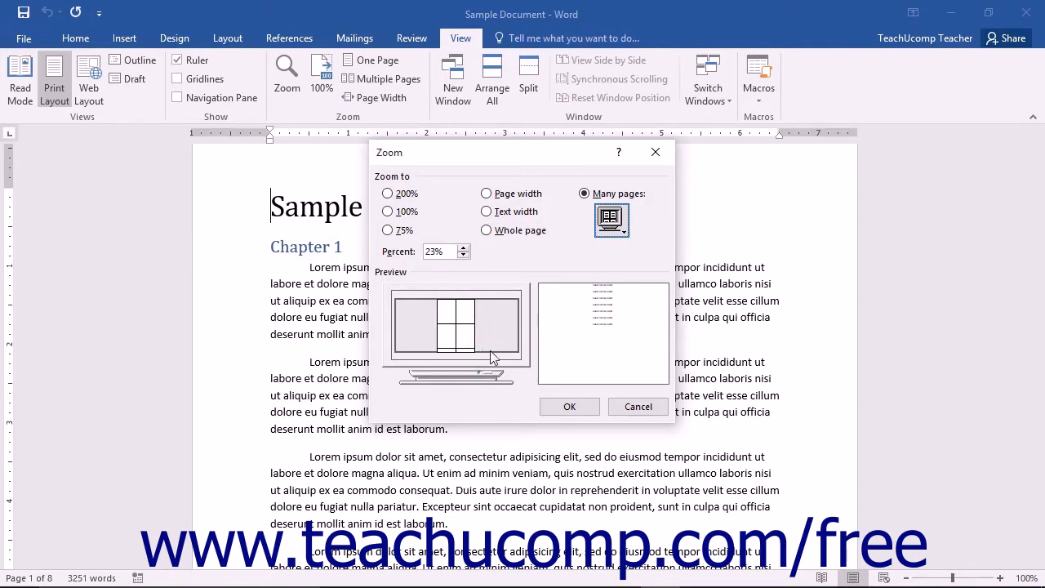
click(568, 405)
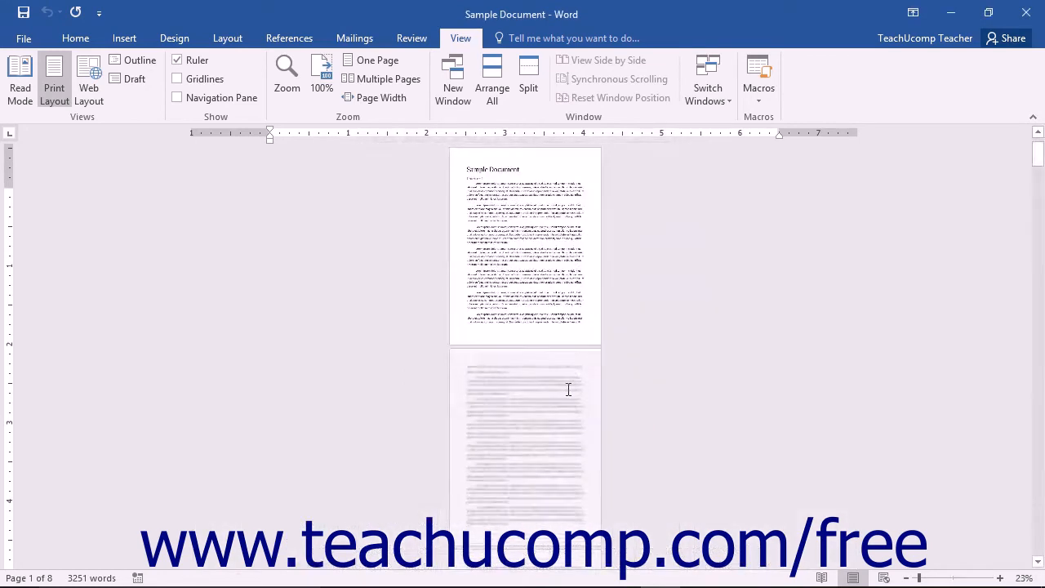
click(389, 79)
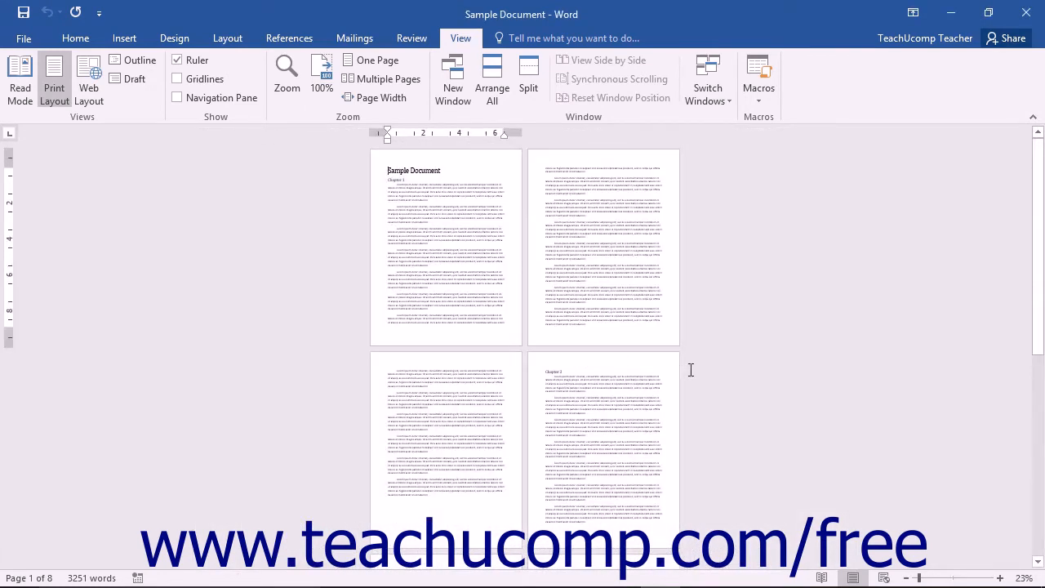